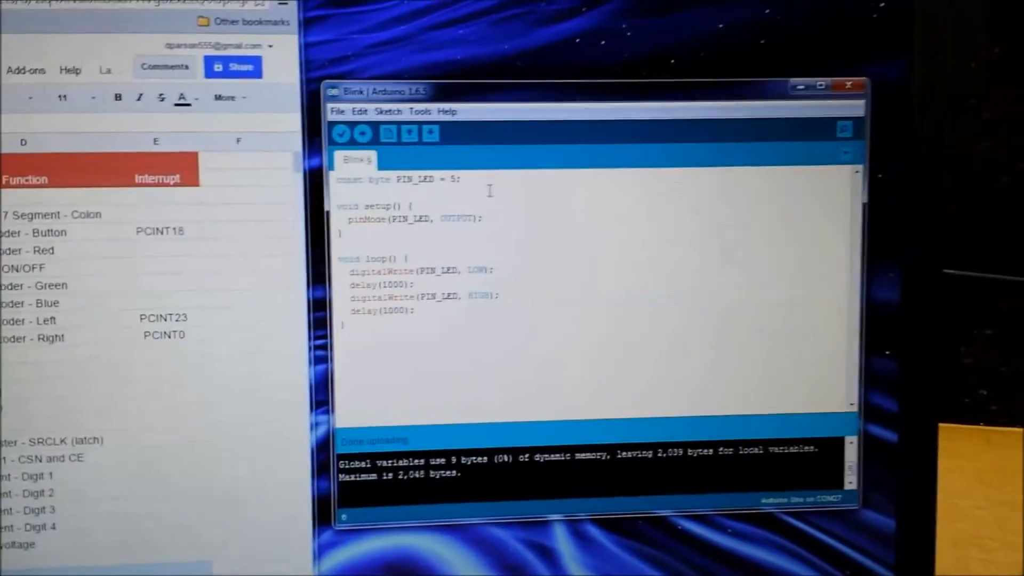
- Check the Tools menu shows Board Arduino Uno, Port COM27 and the AVR Dragon ISP programmer
{"action": "left_click", "coordinate": [420, 111]}
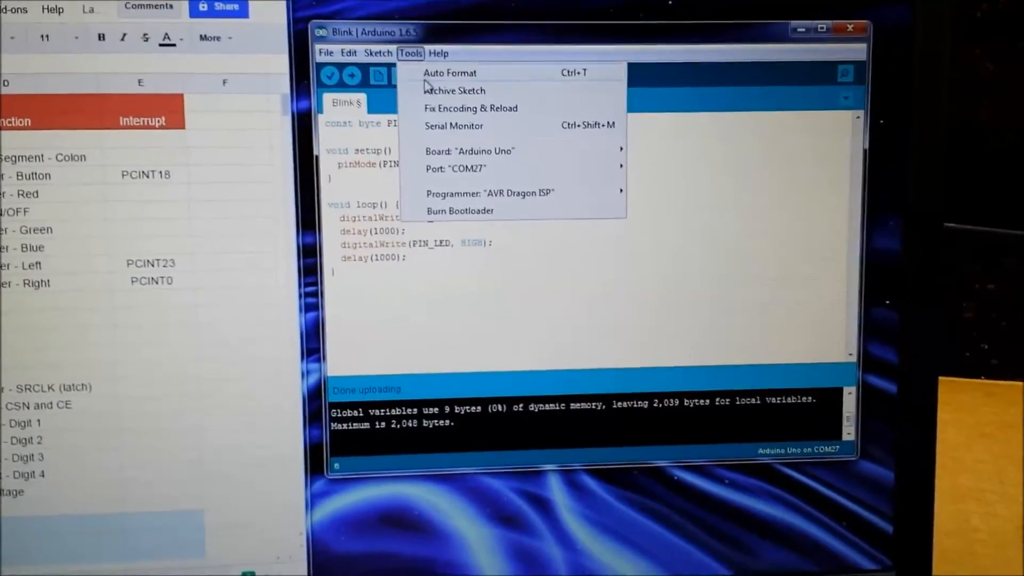